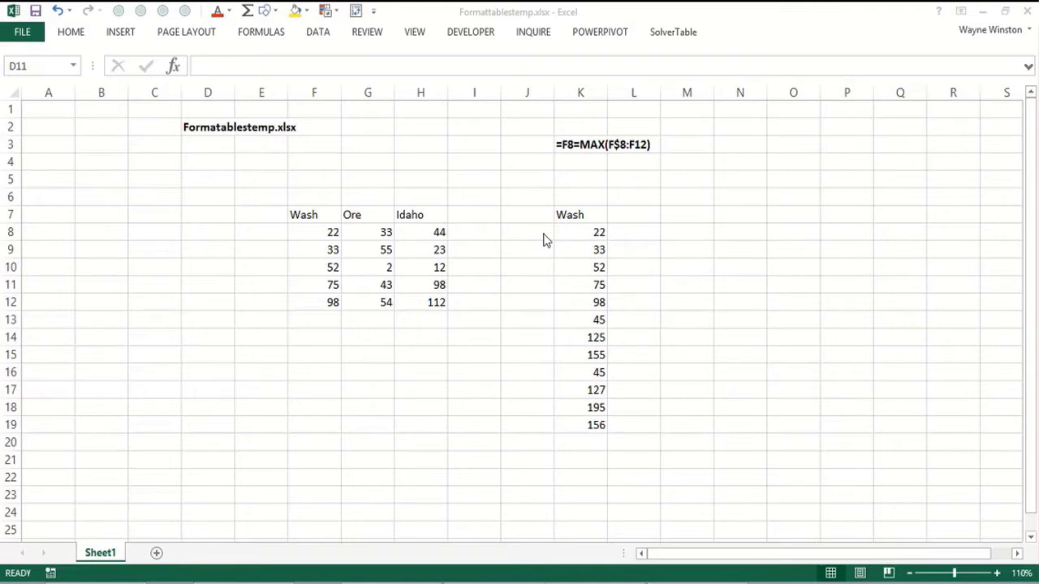
pyautogui.moveTo(534, 319)
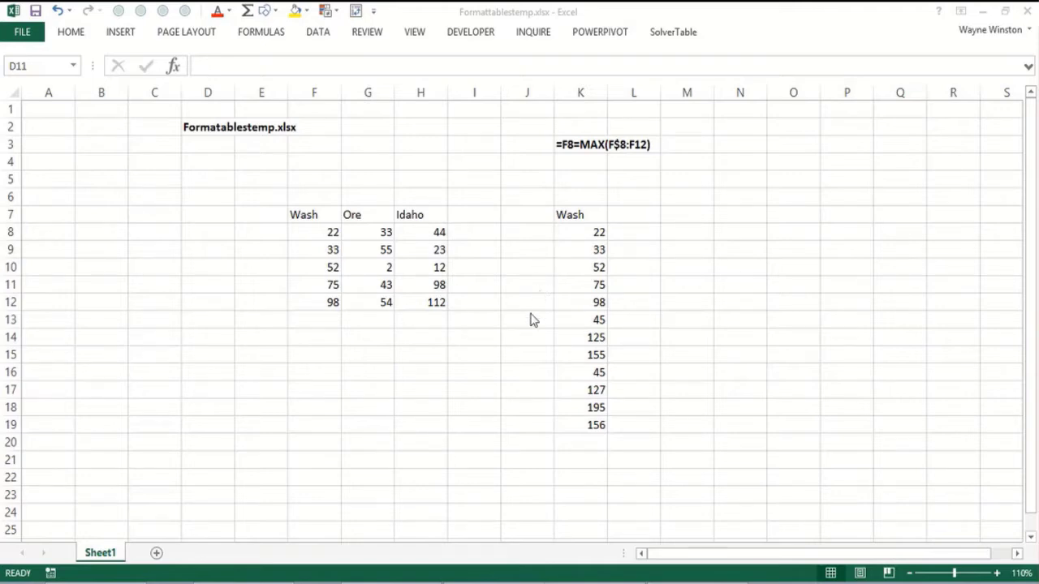
pyautogui.moveTo(523, 397)
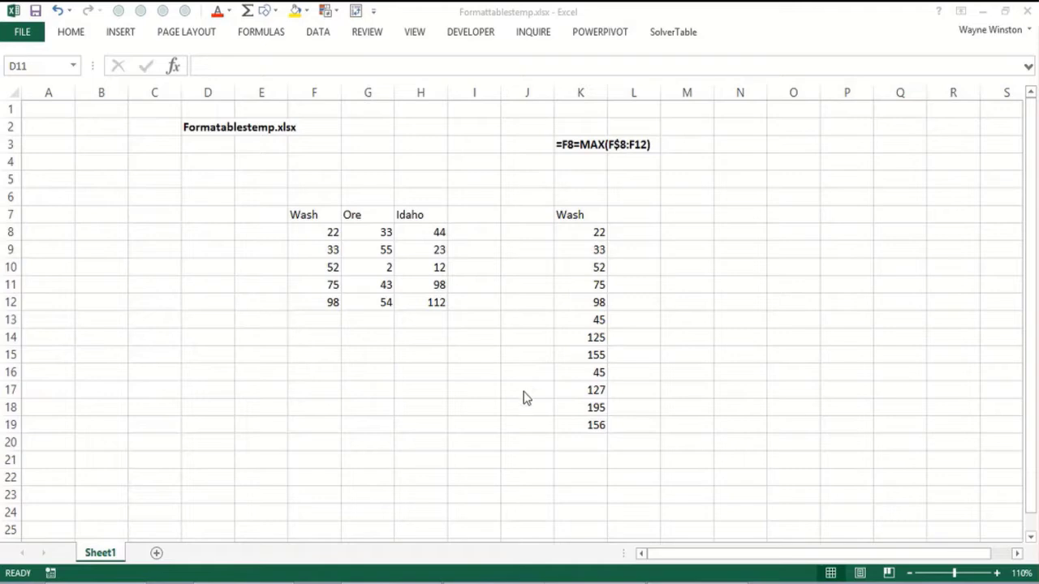
# - Make the Wash column K7:K19 a table and highlight its top 2 values (195, 156) in light red
pyautogui.click(527, 391)
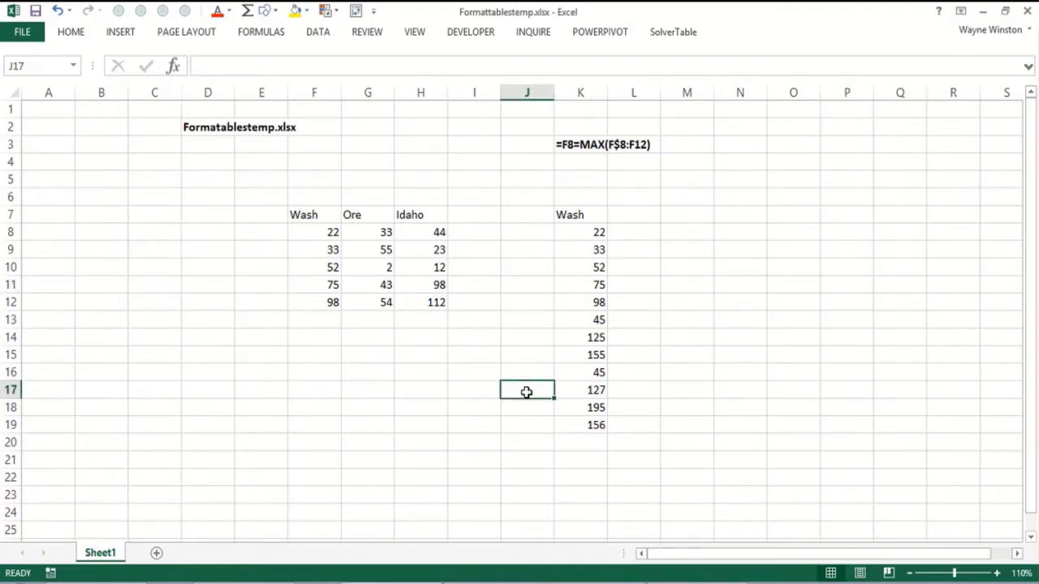
pyautogui.moveTo(583, 223)
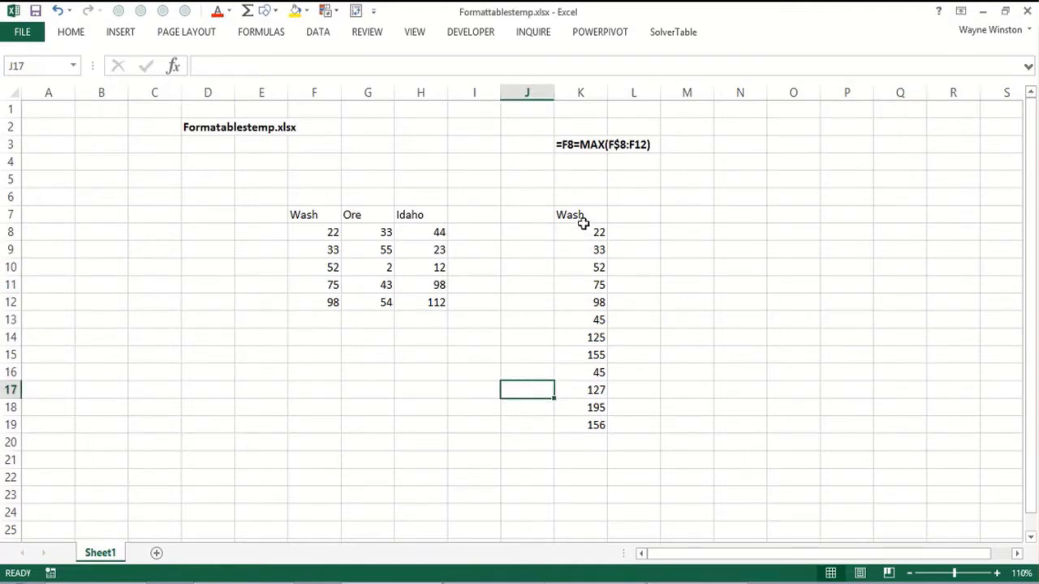
pyautogui.moveTo(327, 152)
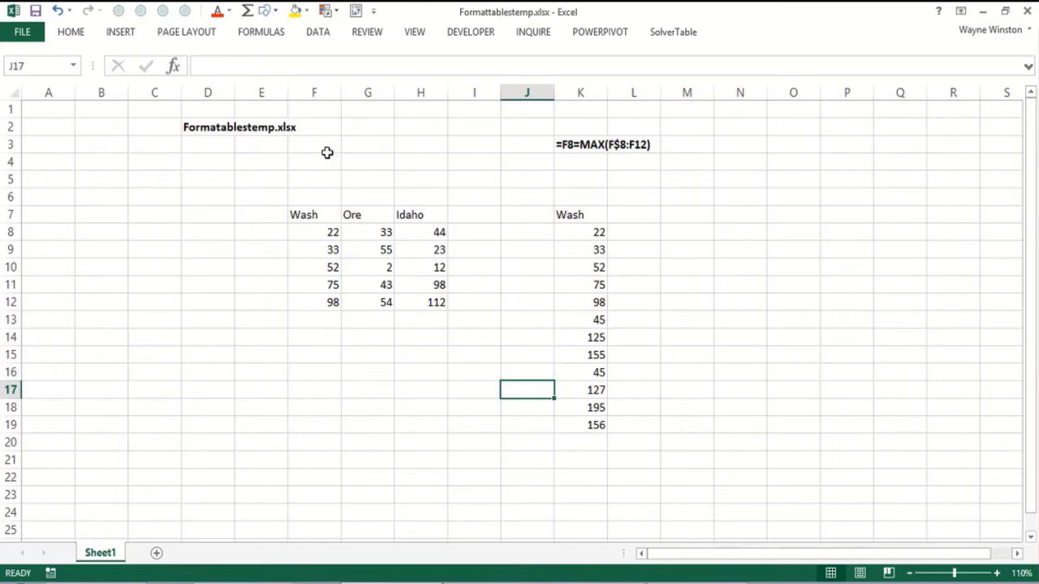
pyautogui.moveTo(569, 217)
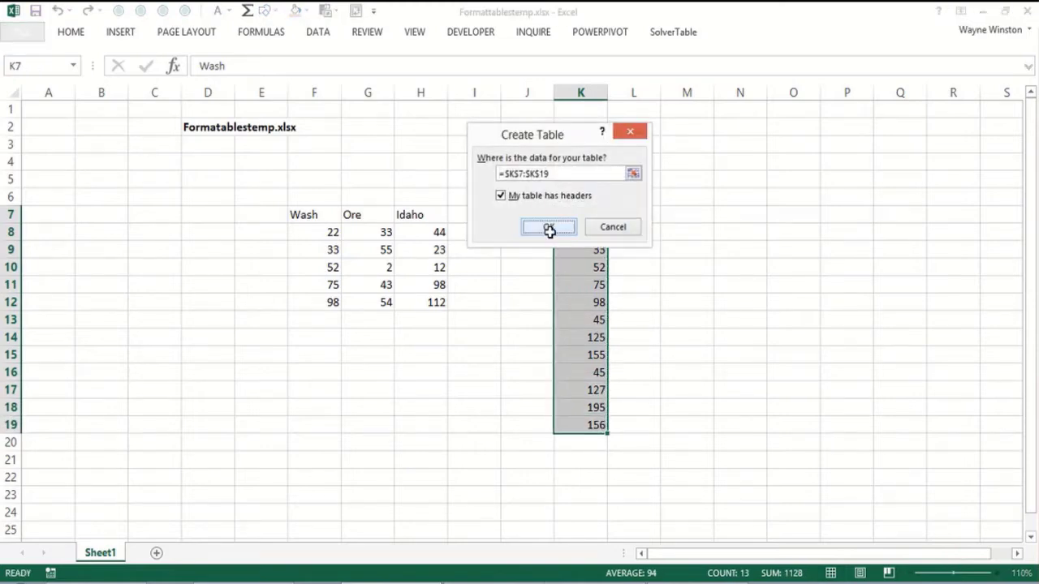
pyautogui.click(548, 226)
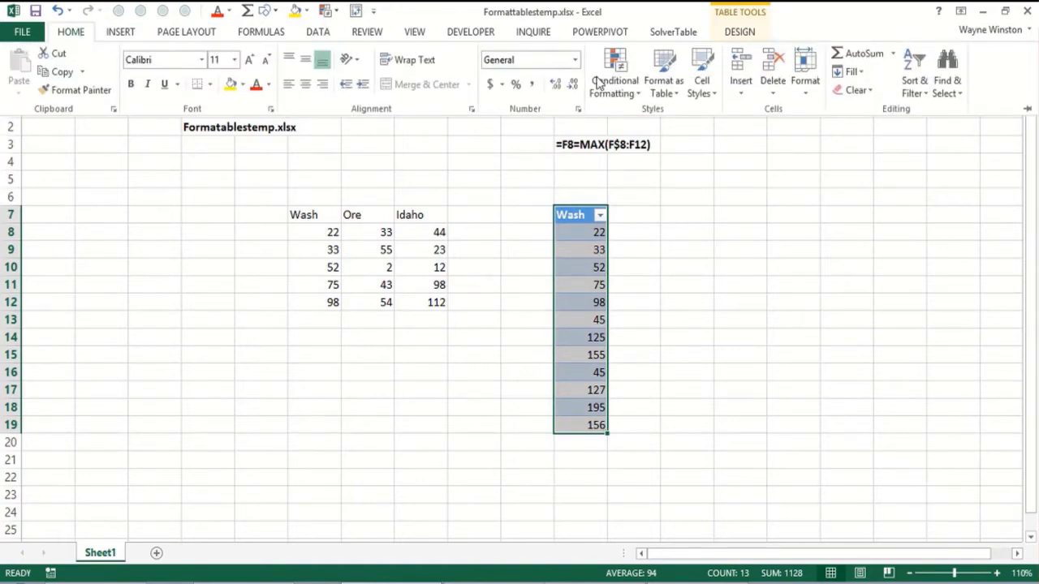
pyautogui.click(615, 73)
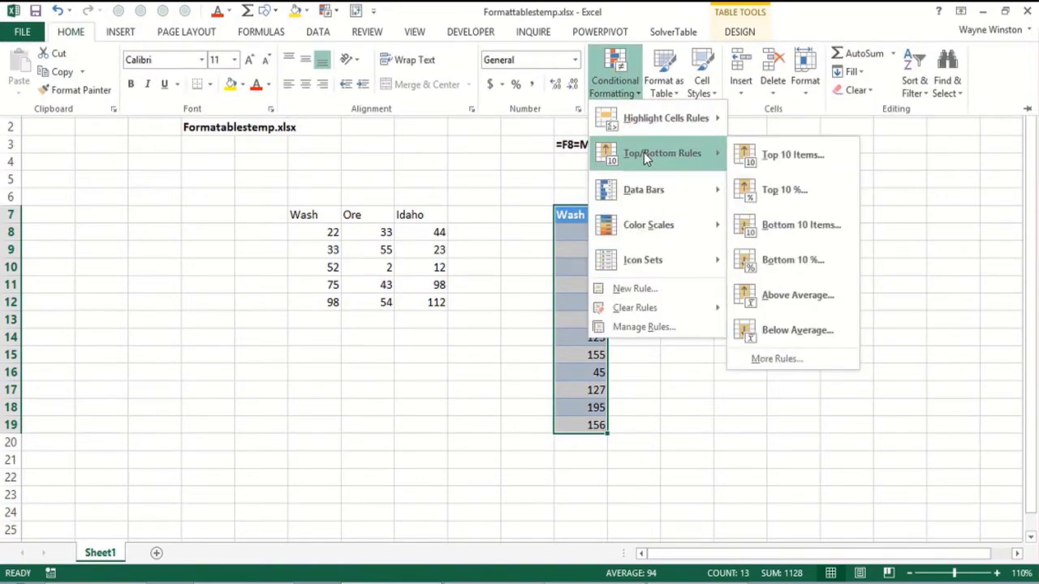
pyautogui.click(792, 154)
pyautogui.write('2')
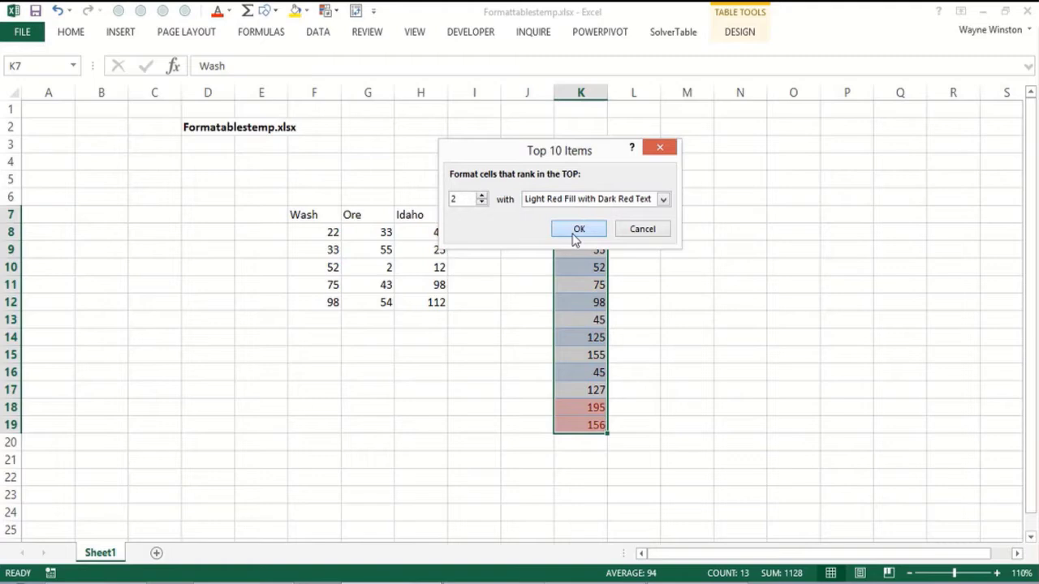
pyautogui.click(579, 228)
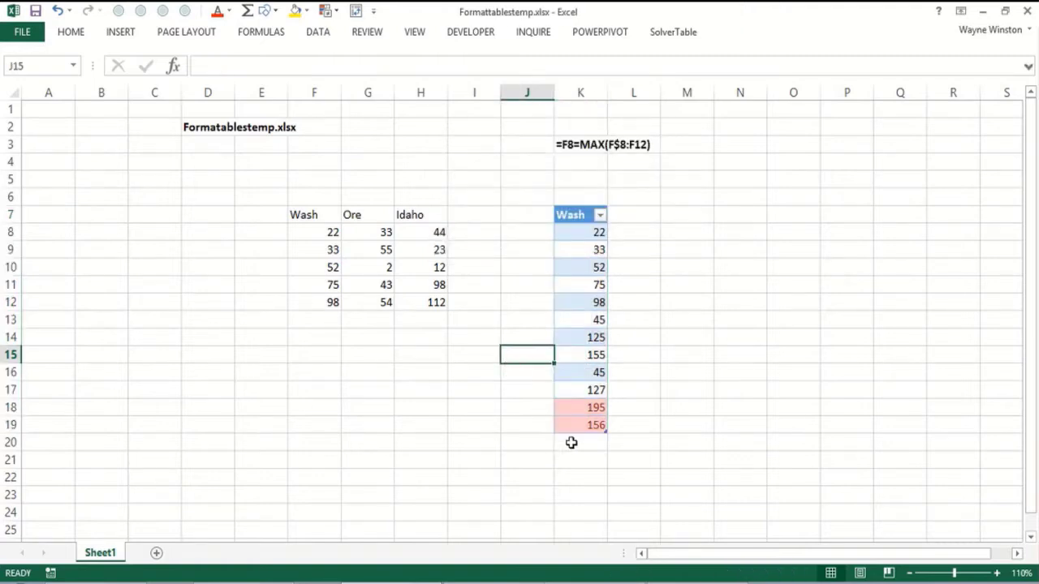
# - Enter 200 in K20 so the Wash table and top-two highlight extend to it
pyautogui.write('200')
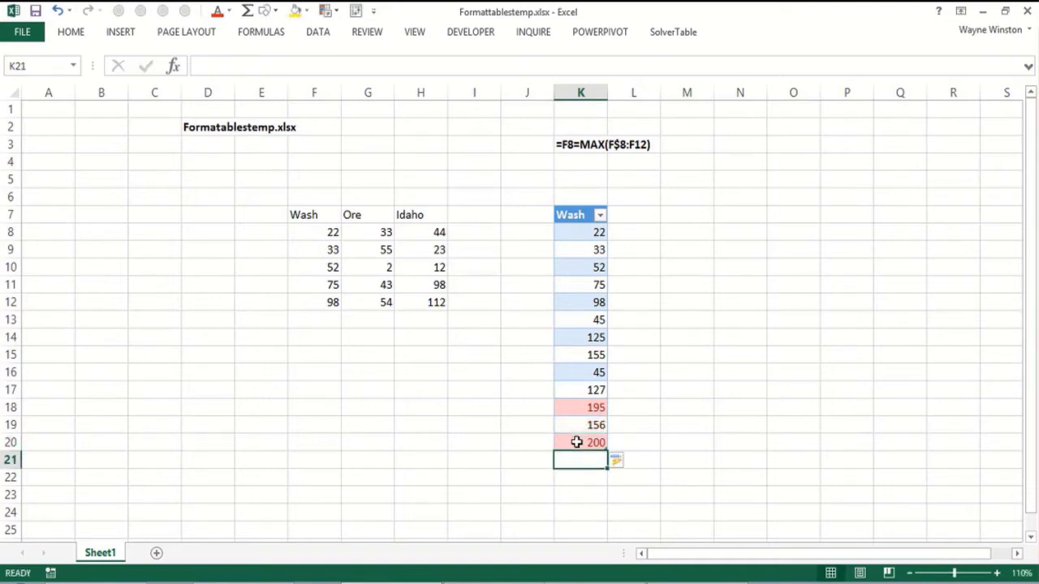
pyautogui.moveTo(436, 380)
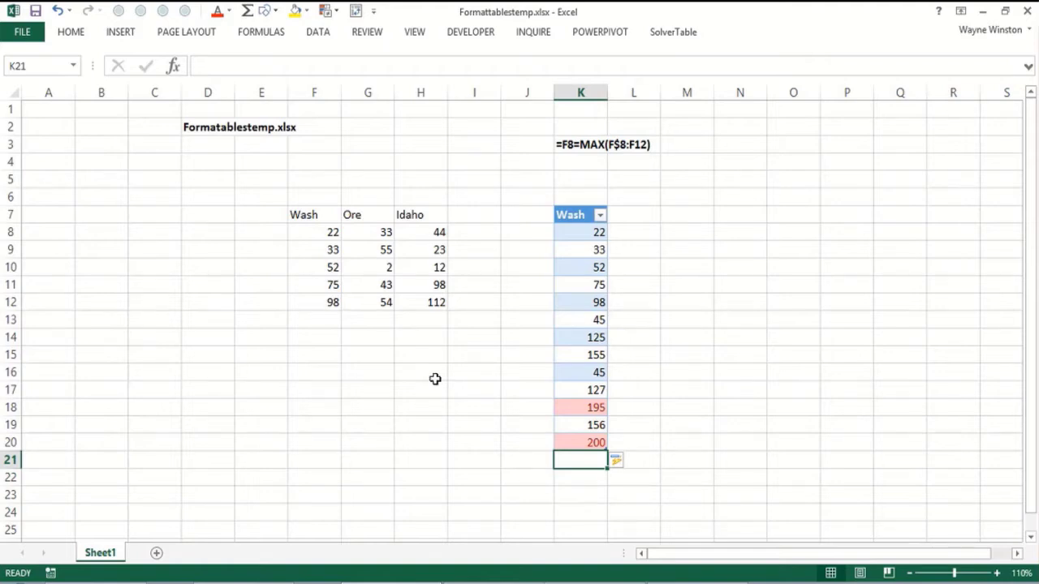
pyautogui.moveTo(436, 372)
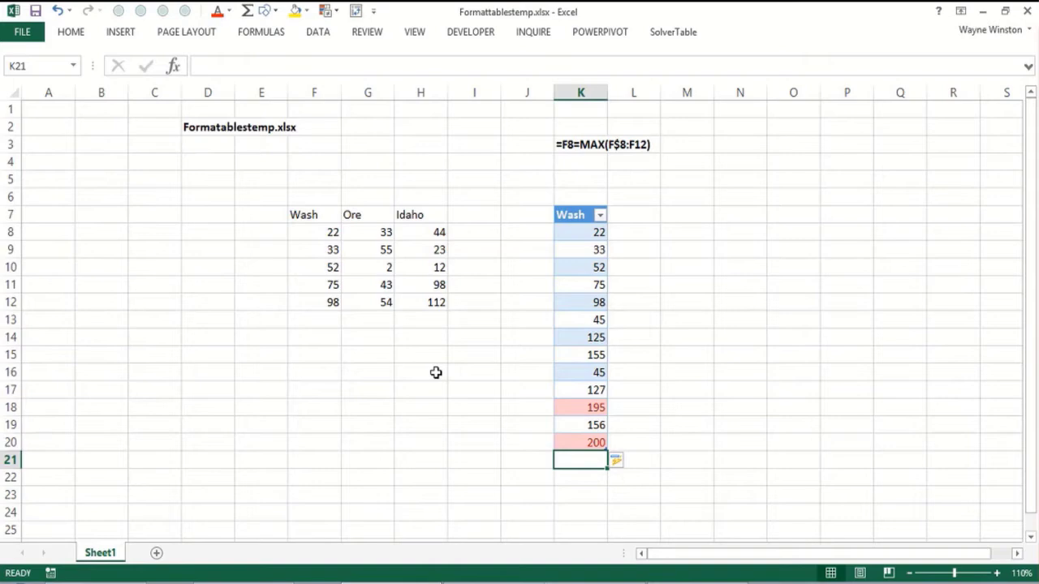
pyautogui.moveTo(435, 371)
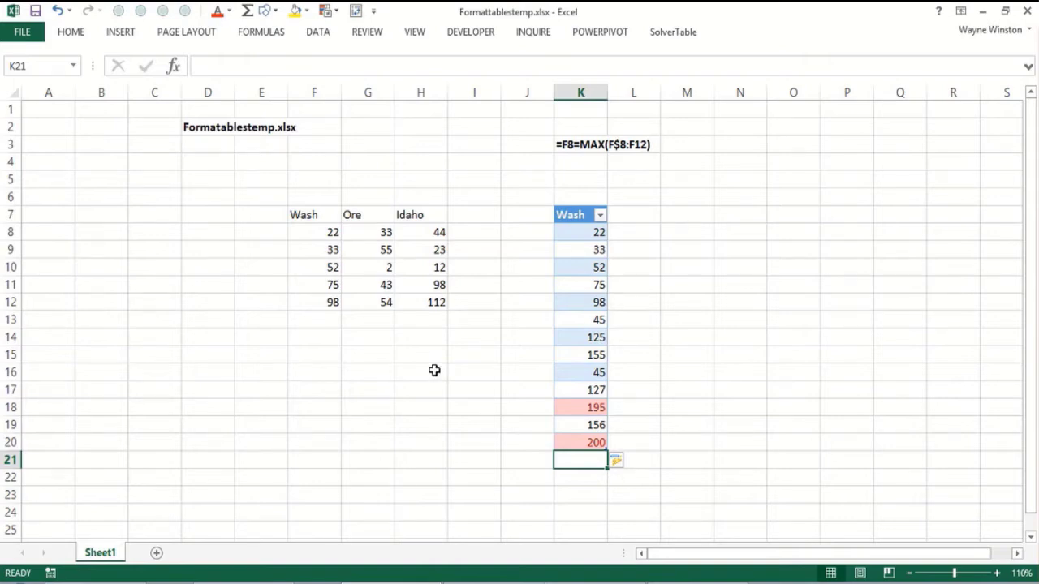
pyautogui.moveTo(312, 215)
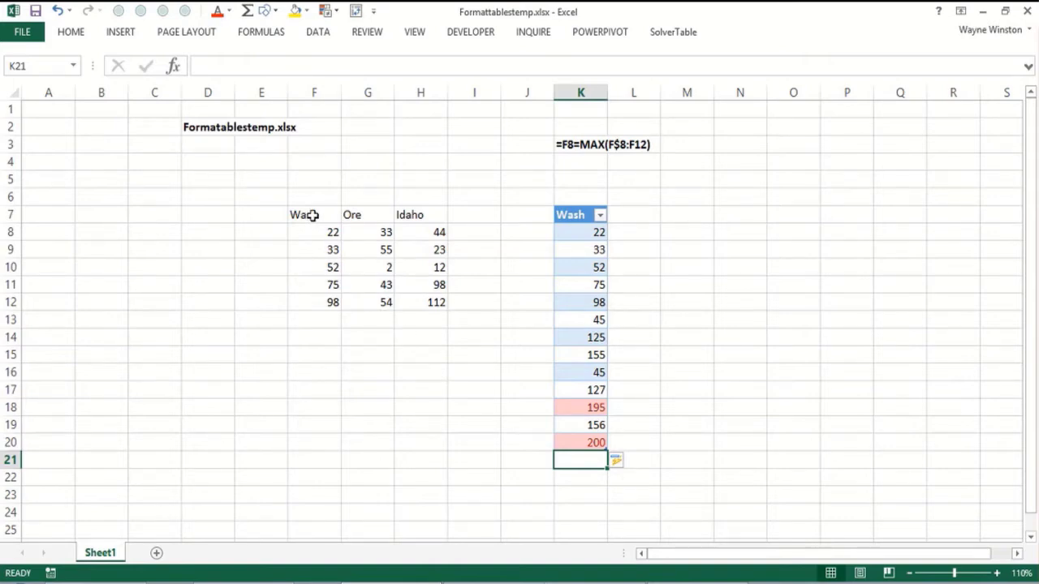
# - Convert the Wash, Ore and Idaho data F7:H12 into a table with headers
pyautogui.moveTo(315, 214); pyautogui.dragTo(420, 285)
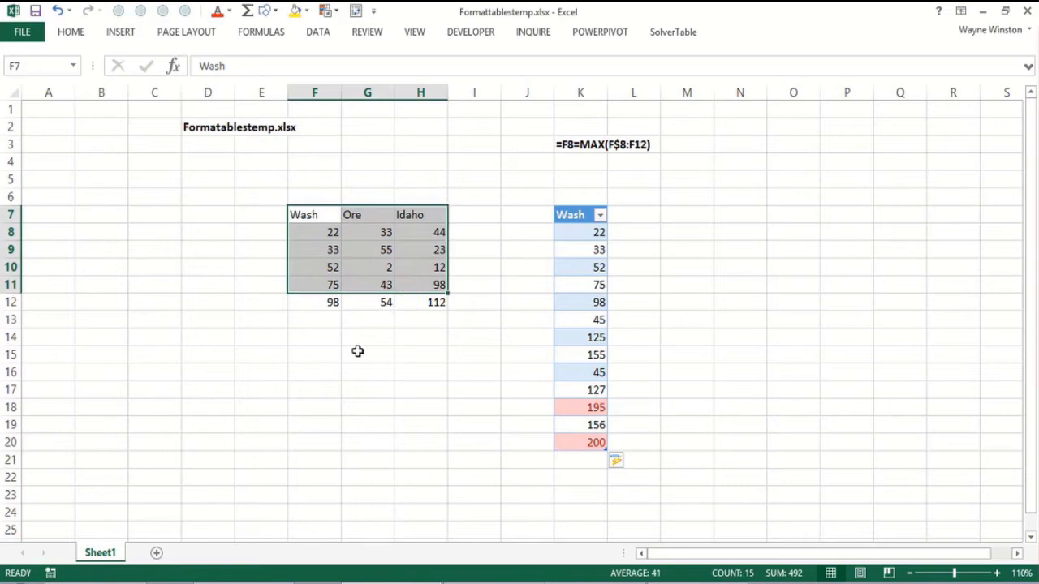
pyautogui.click(367, 354)
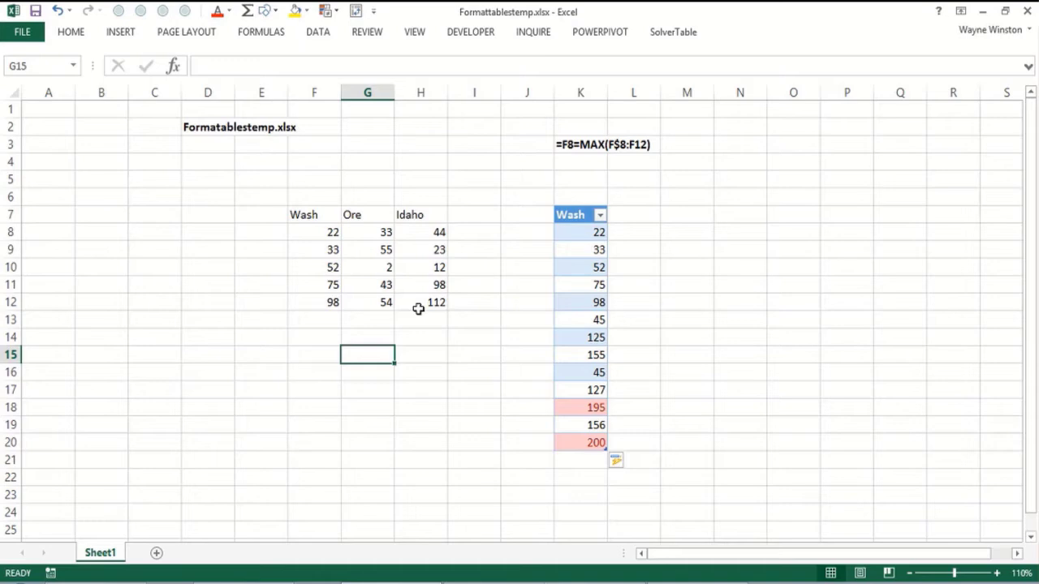
pyautogui.moveTo(363, 269)
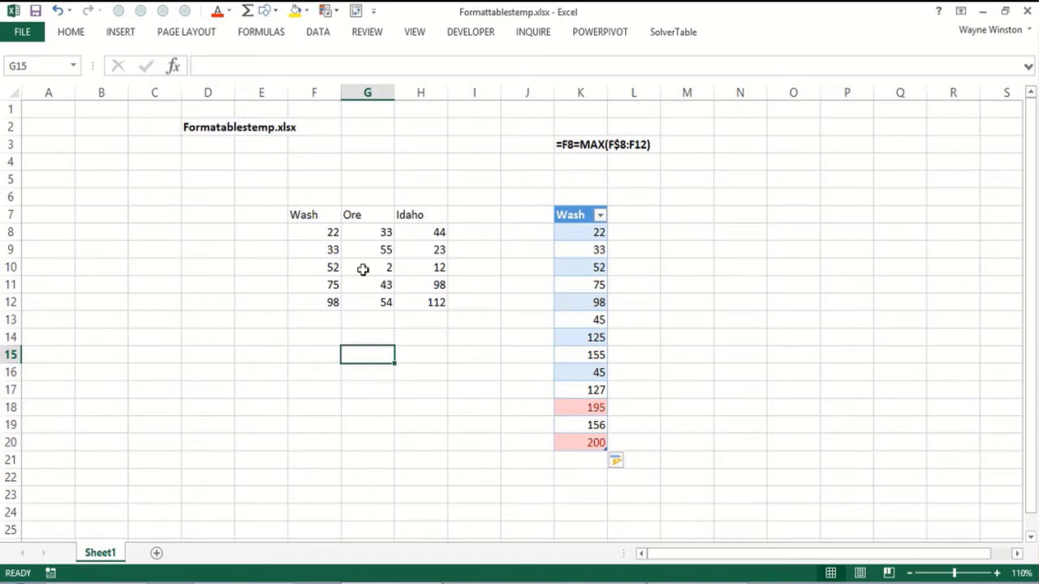
pyautogui.moveTo(303, 214); pyautogui.dragTo(439, 302)
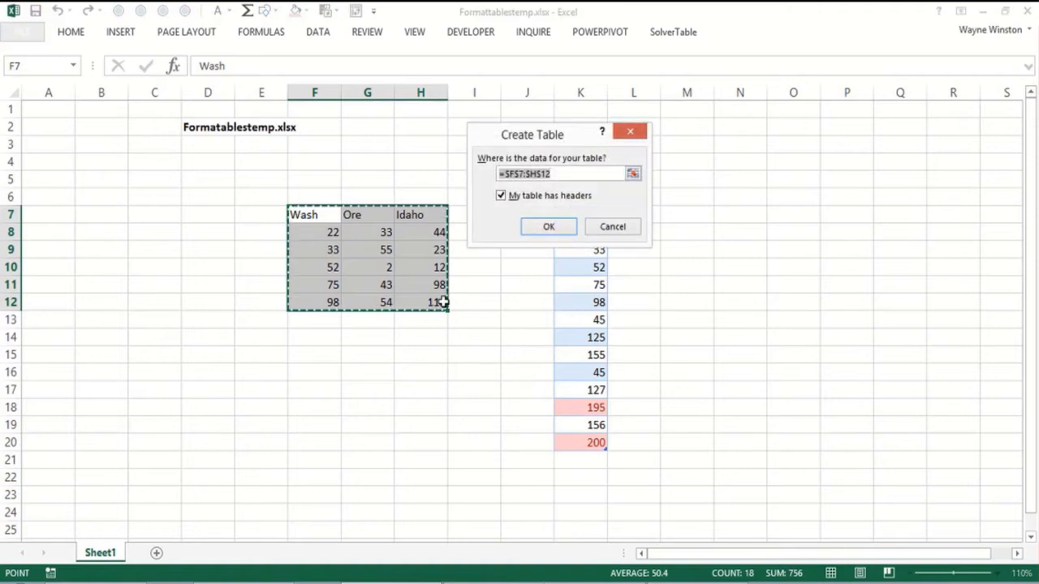
pyautogui.click(547, 226)
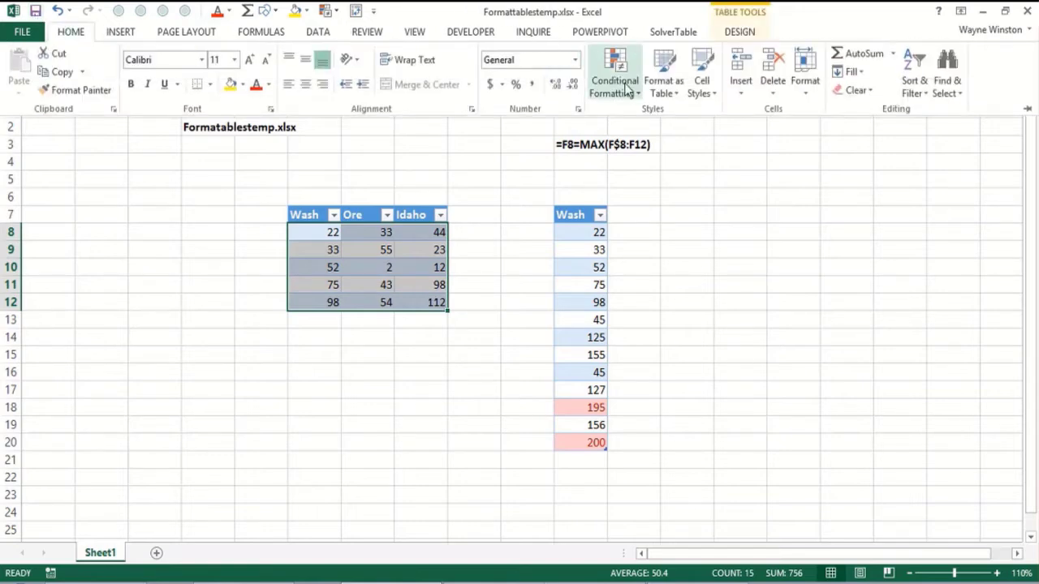
# - Add a =F8=MAX(F$8:F$12) formula rule with yellow fill, highlighting 98, 55 and 112
pyautogui.click(614, 71)
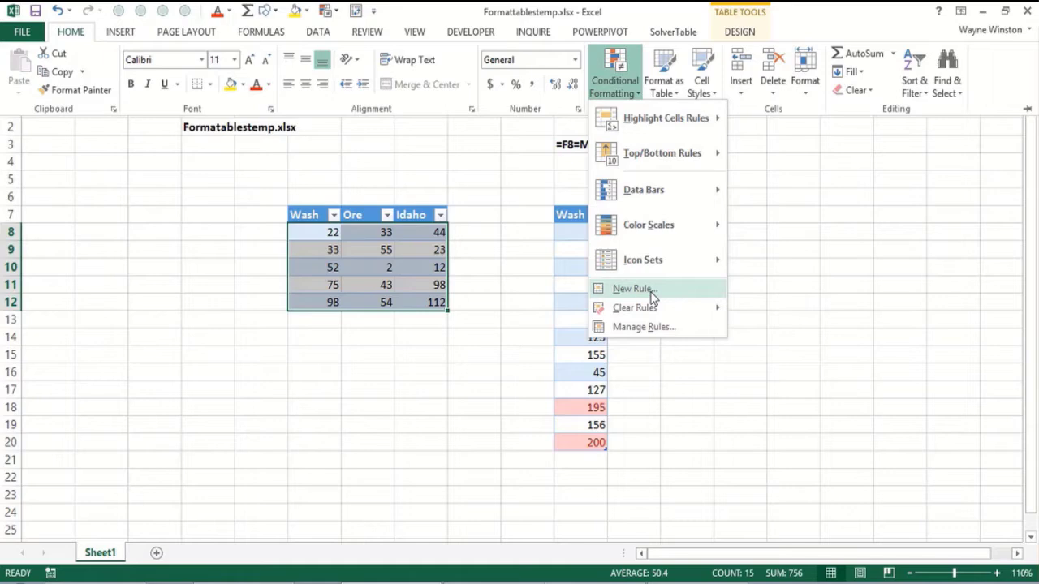
pyautogui.click(632, 289)
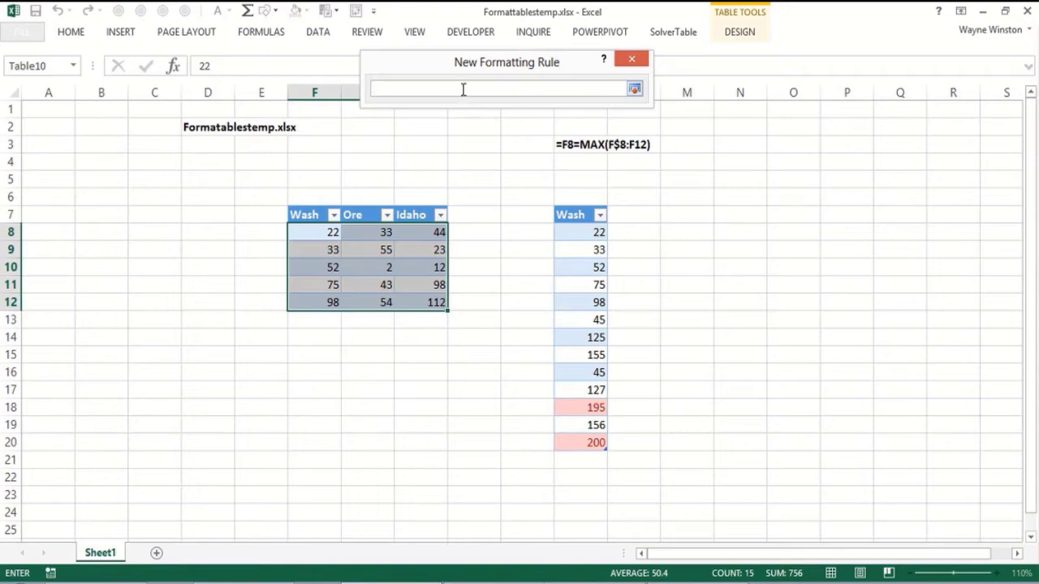
pyautogui.write('=')
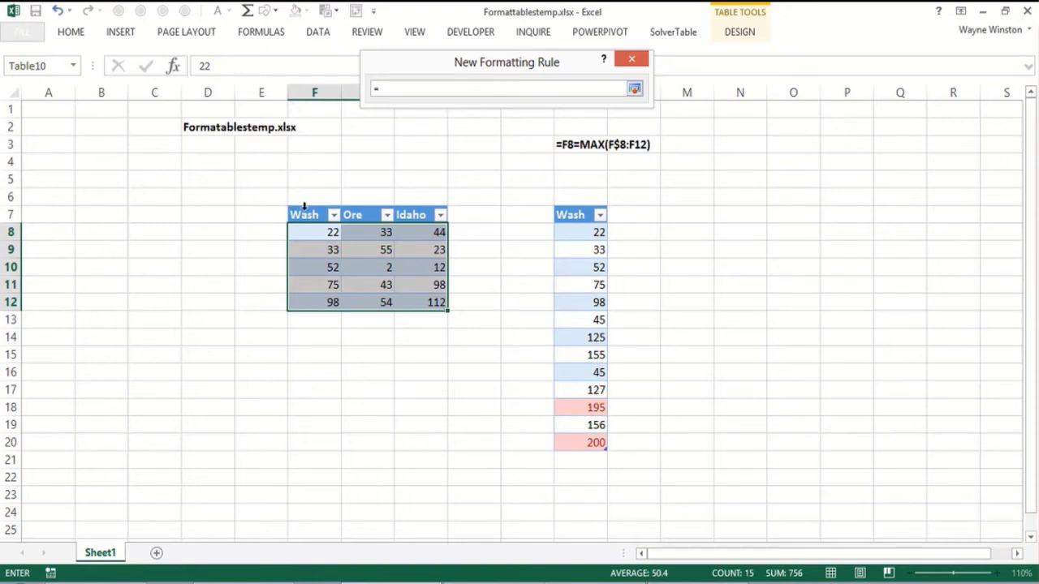
pyautogui.click(315, 232)
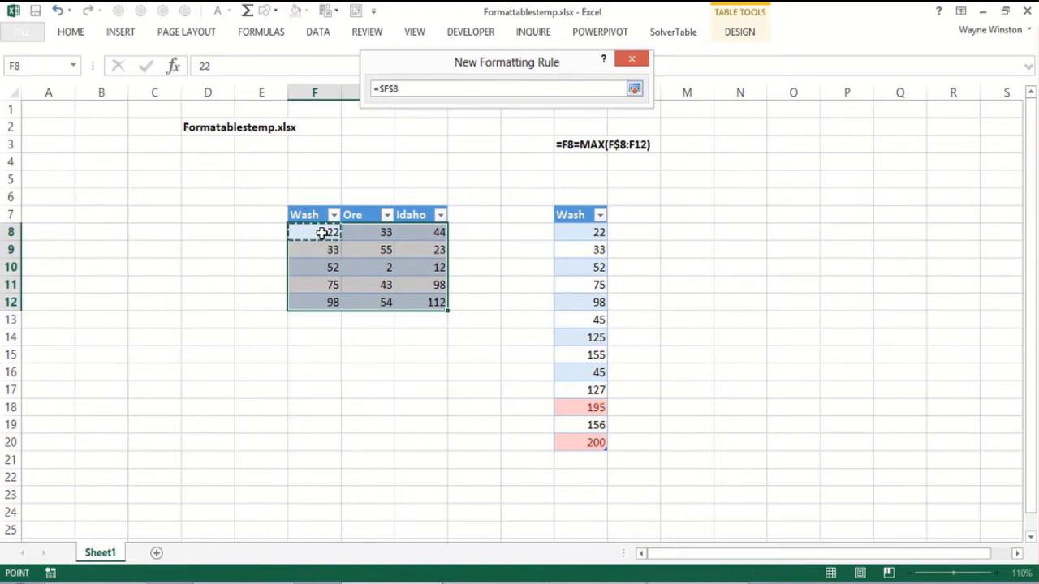
pyautogui.write('=F8=')
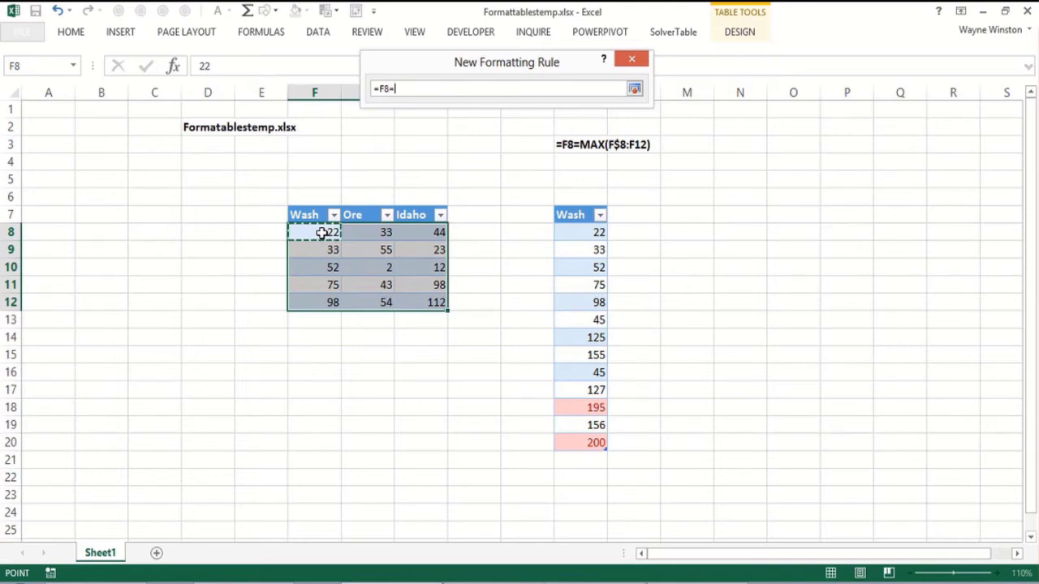
pyautogui.write('mAX')
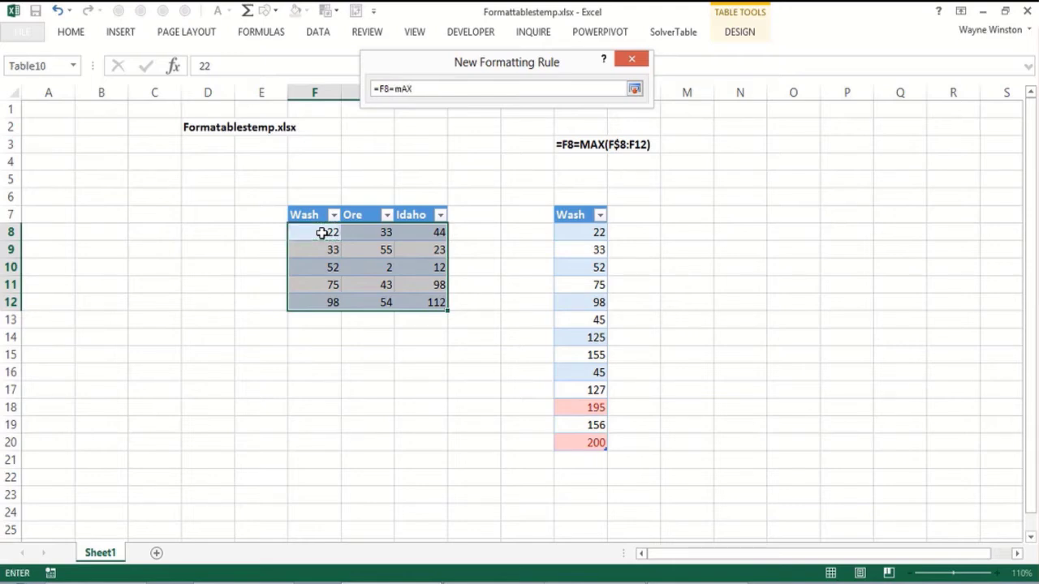
pyautogui.moveTo(315, 232); pyautogui.dragTo(315, 249)
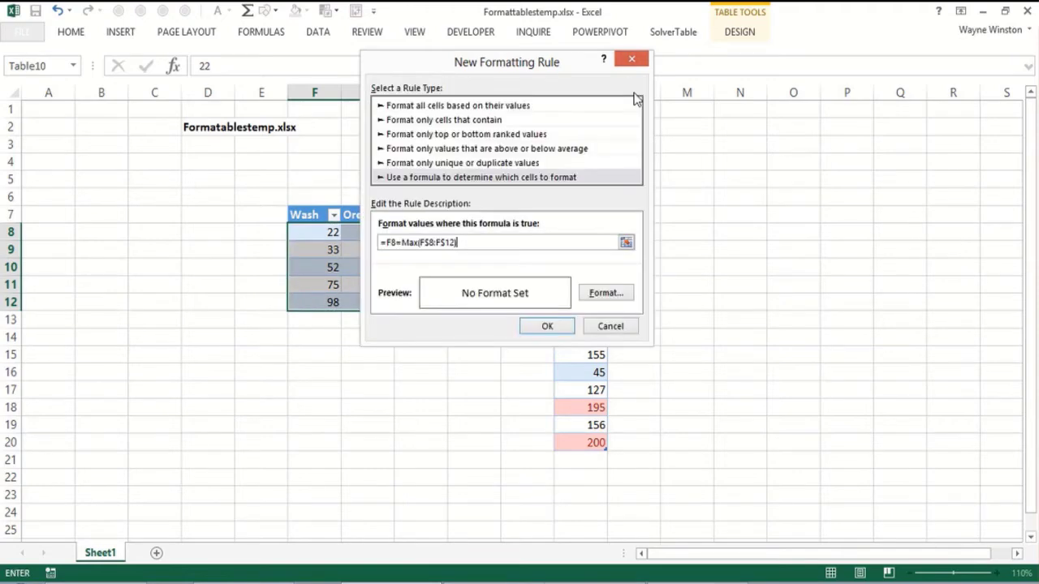
pyautogui.click(606, 292)
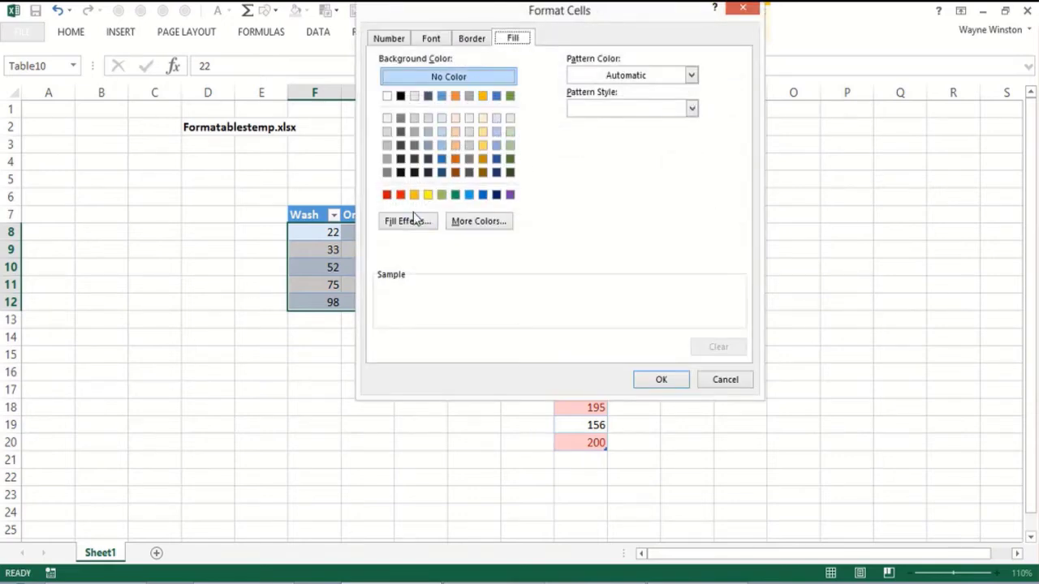
pyautogui.click(428, 195)
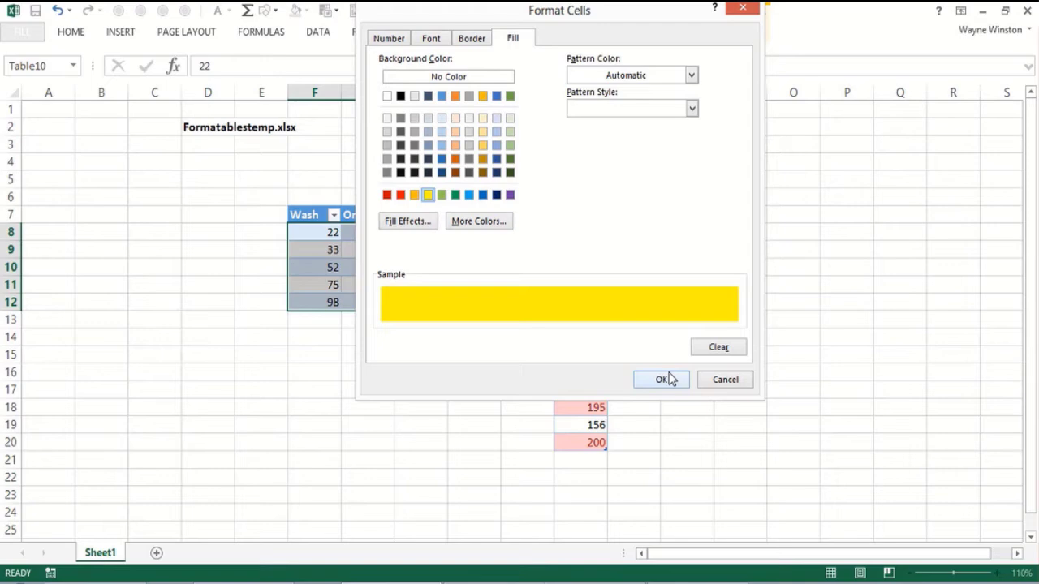
pyautogui.click(661, 379)
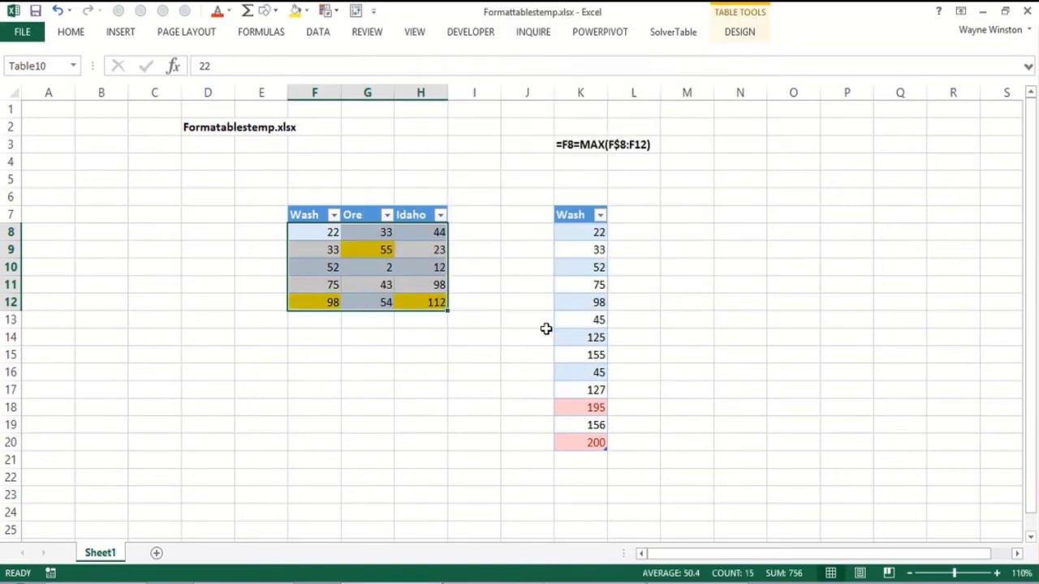
pyautogui.click(420, 390)
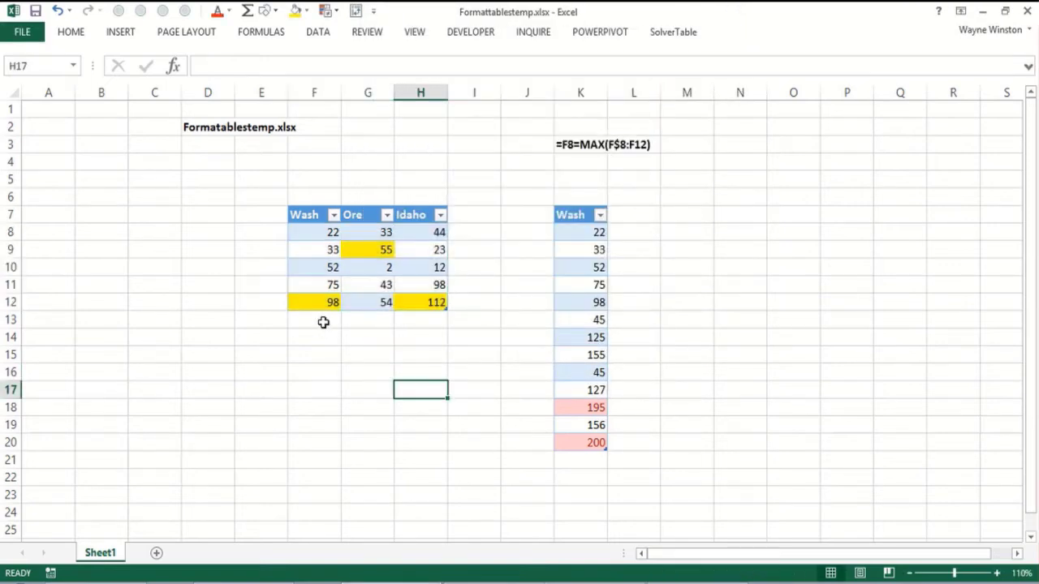
# - Type 1 in F13 to auto-extend the state table, then clear F13
pyautogui.write('122')
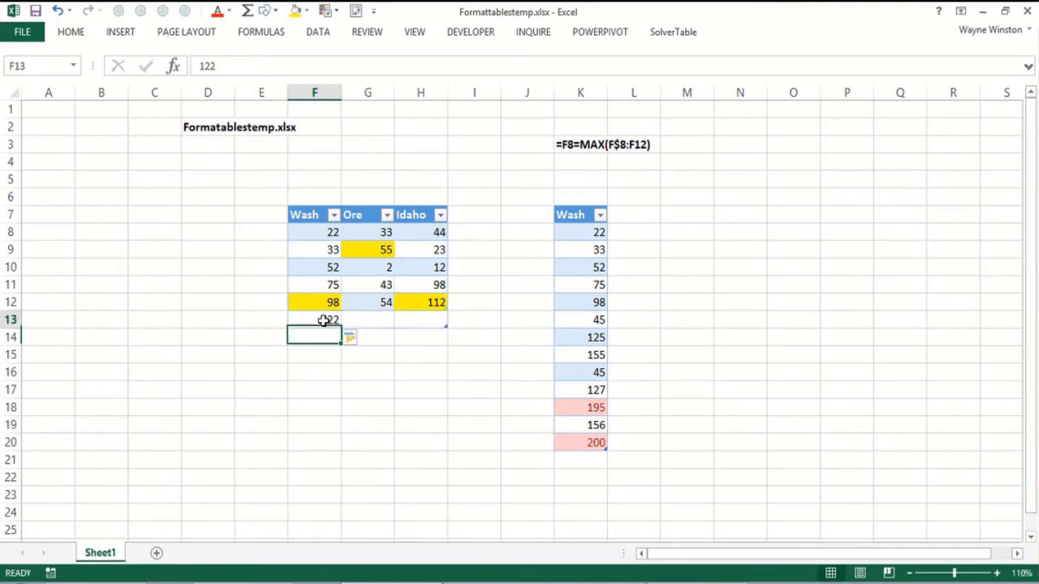
pyautogui.click(314, 319)
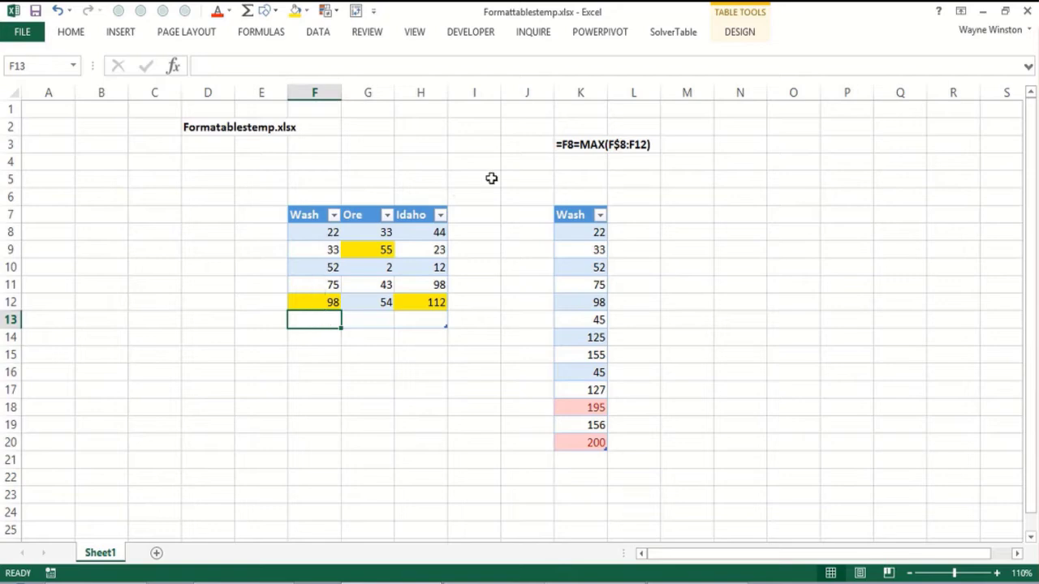
pyautogui.moveTo(653, 150)
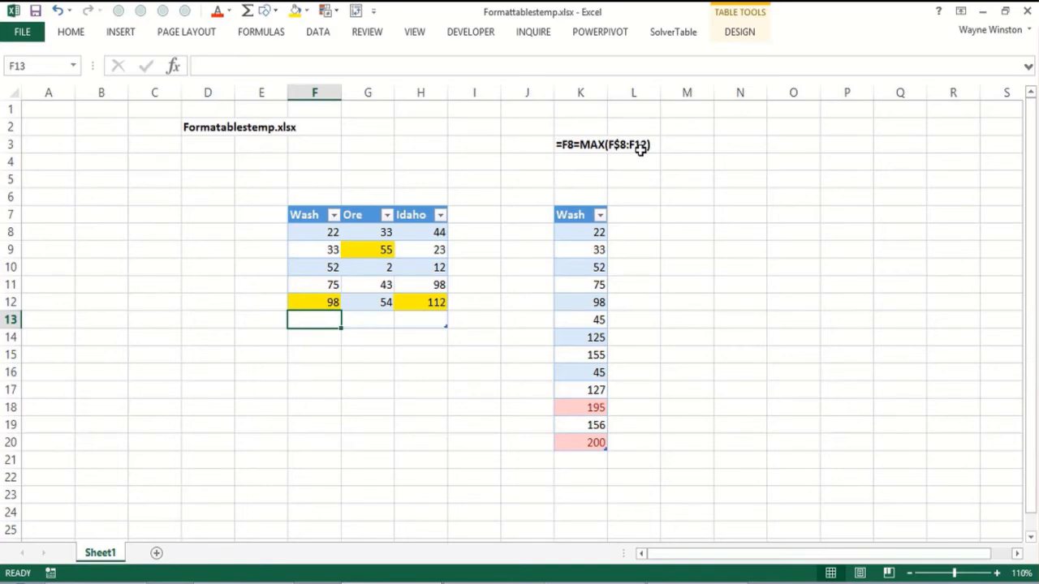
pyautogui.moveTo(387, 204)
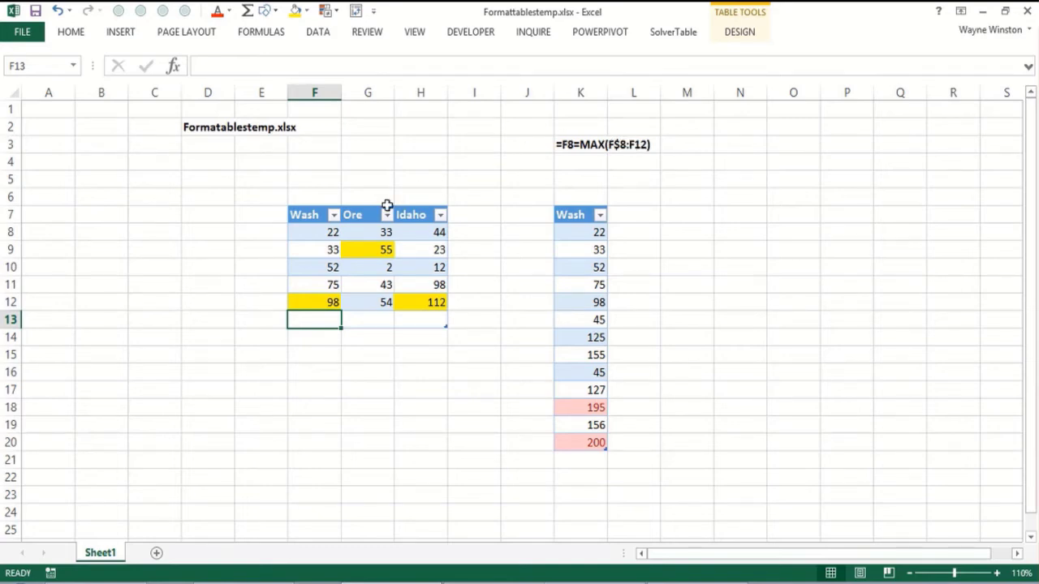
# - Edit the yellow MAX rule in Manage Rules so its range covers row 13
pyautogui.moveTo(332, 232); pyautogui.dragTo(436, 302)
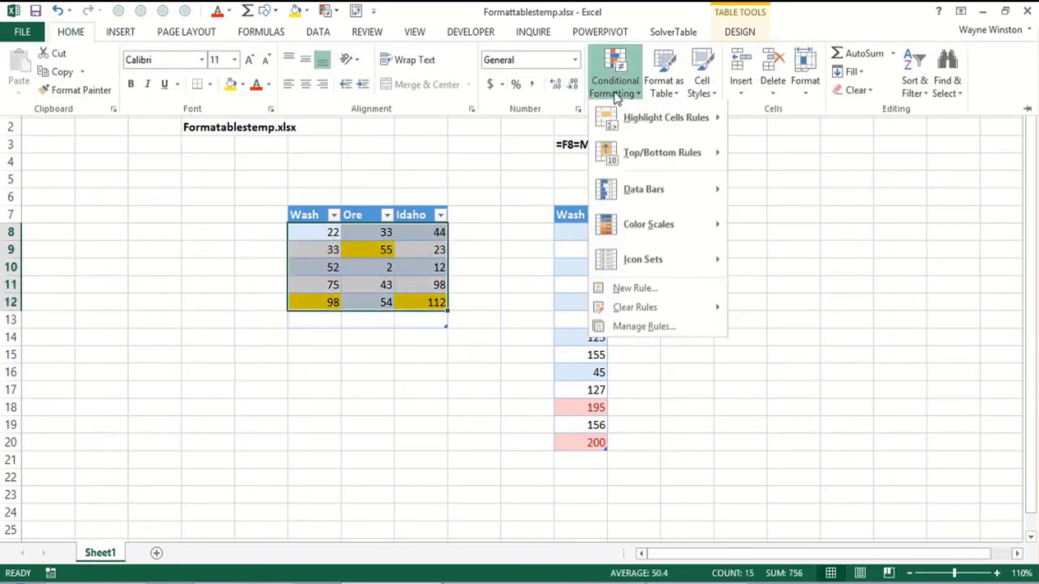
pyautogui.click(644, 326)
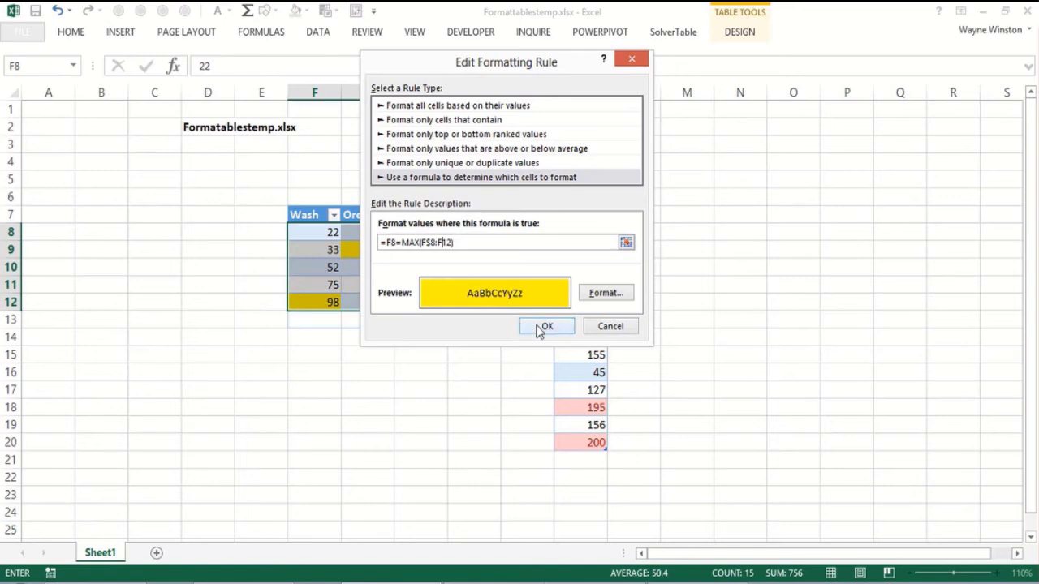
pyautogui.click(545, 325)
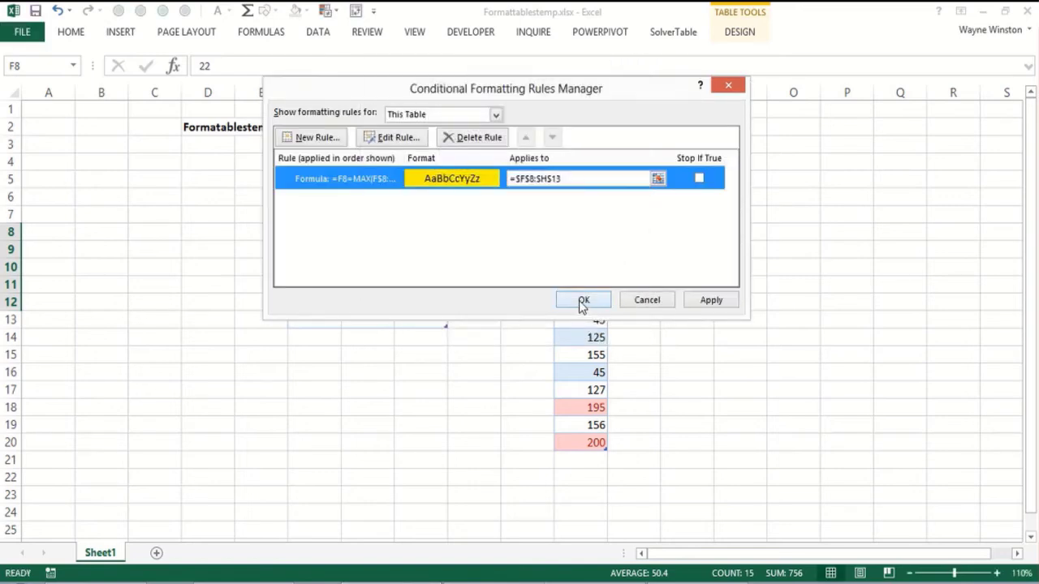
pyautogui.click(582, 299)
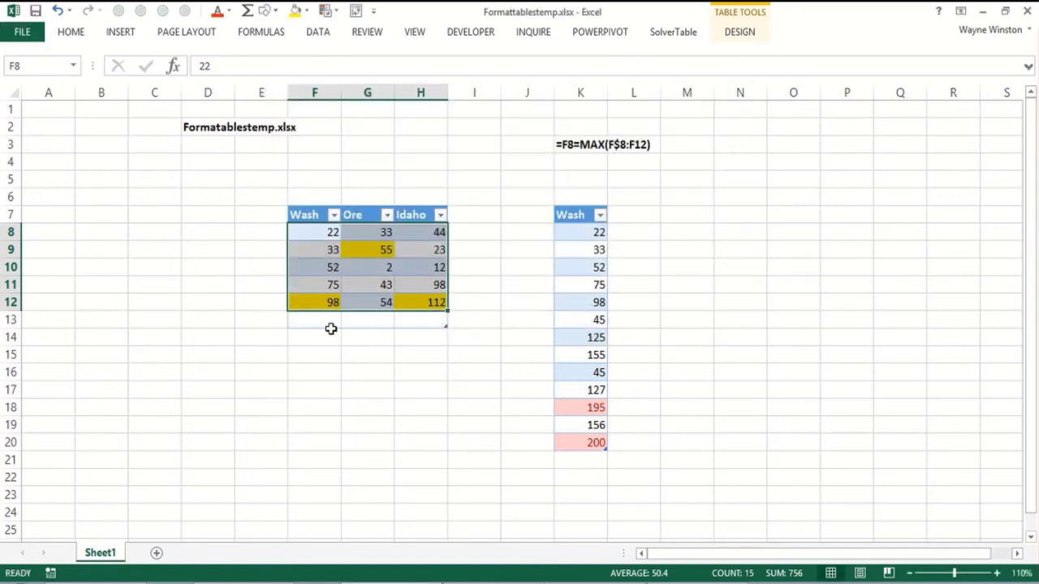
# - Enter 135, 77 and 143 in F13:H13, moving the yellow highlights to them
pyautogui.click(315, 318)
pyautogui.write('135')
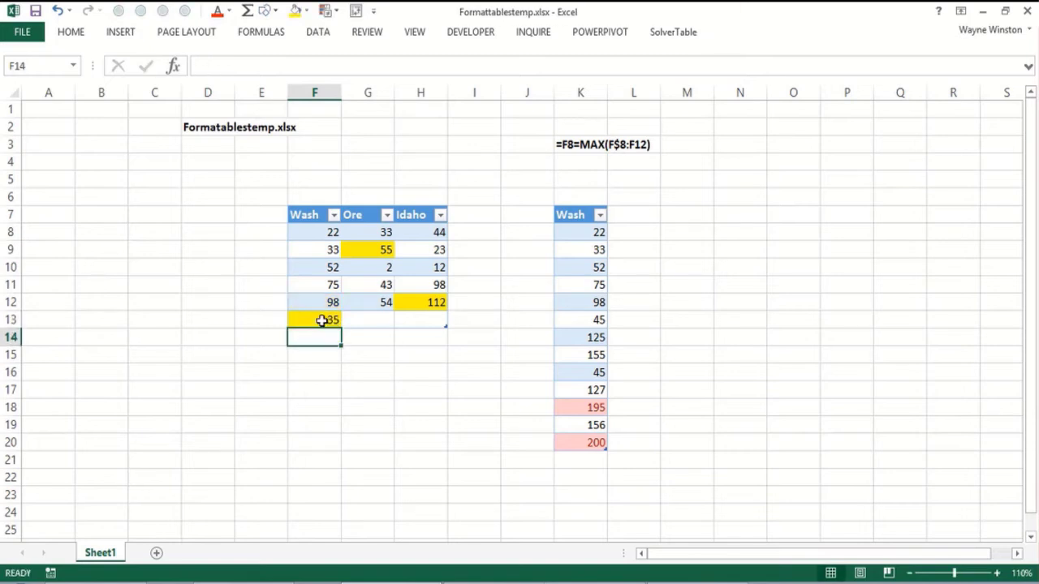
pyautogui.click(367, 318)
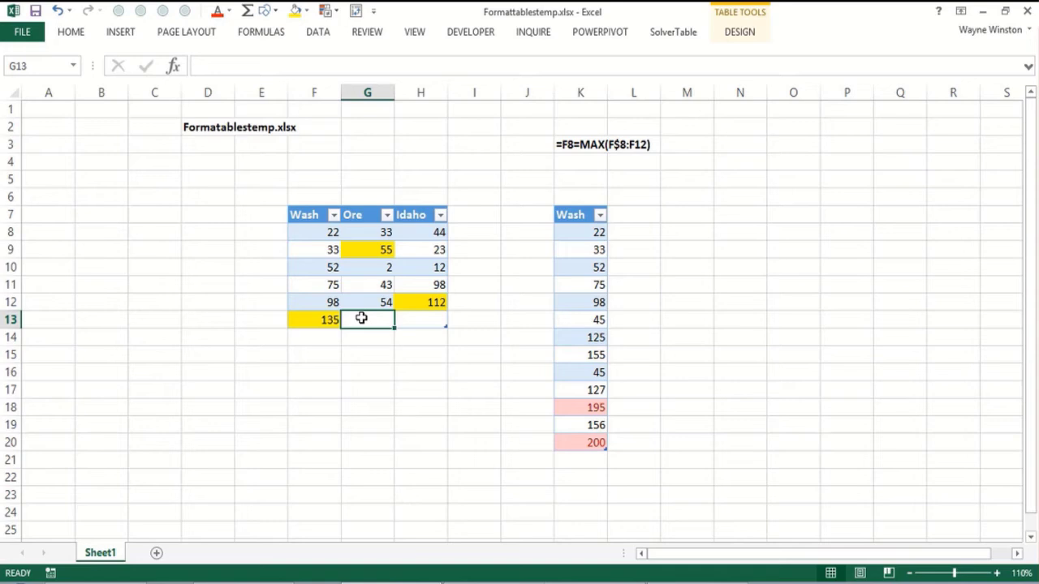
pyautogui.write('77')
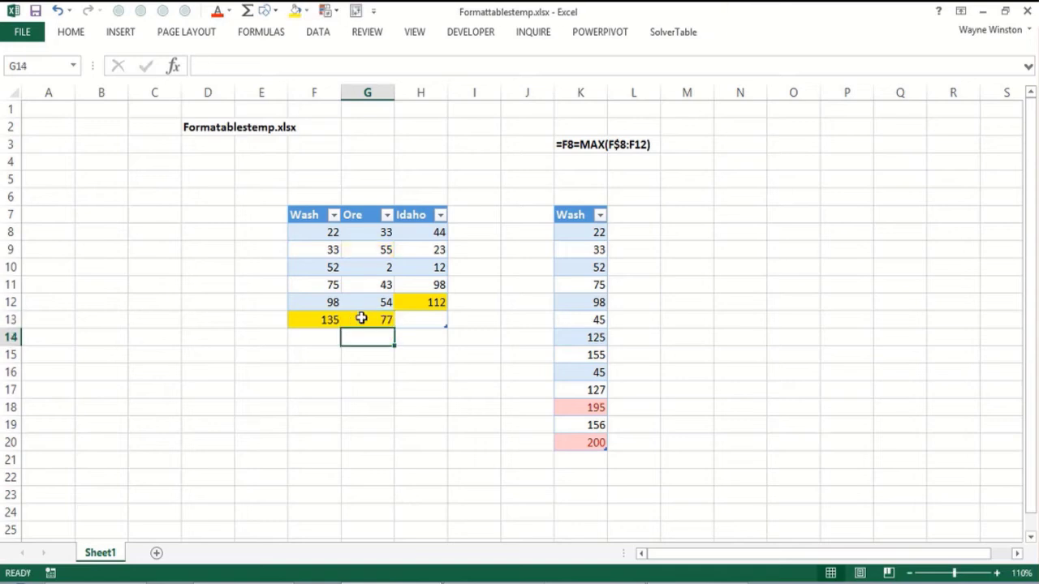
pyautogui.write('143')
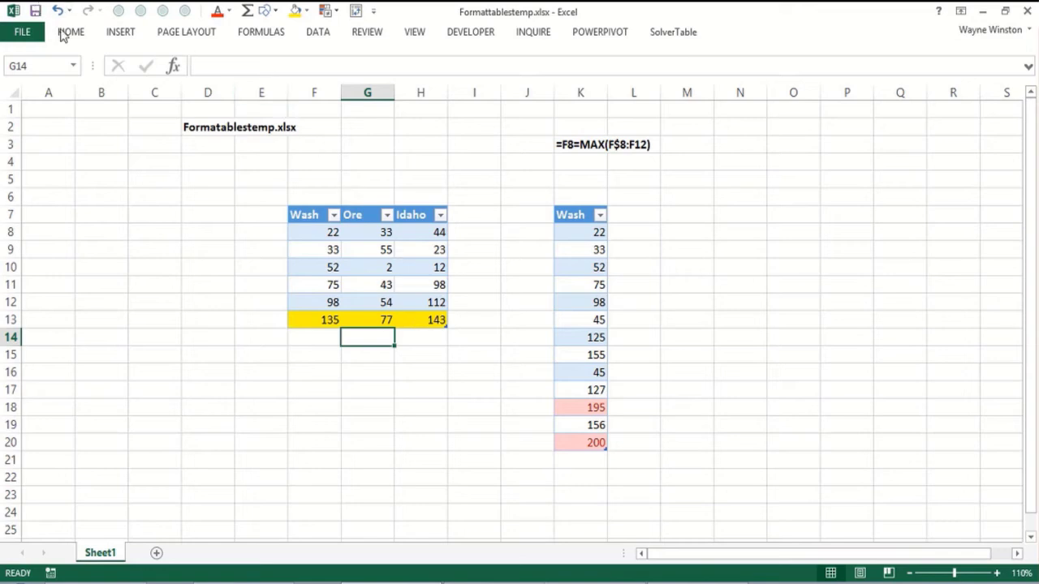
# - Show Conditional Formatting's Top/Bottom Rules and Icon Sets options from the Home tab
pyautogui.click(614, 69)
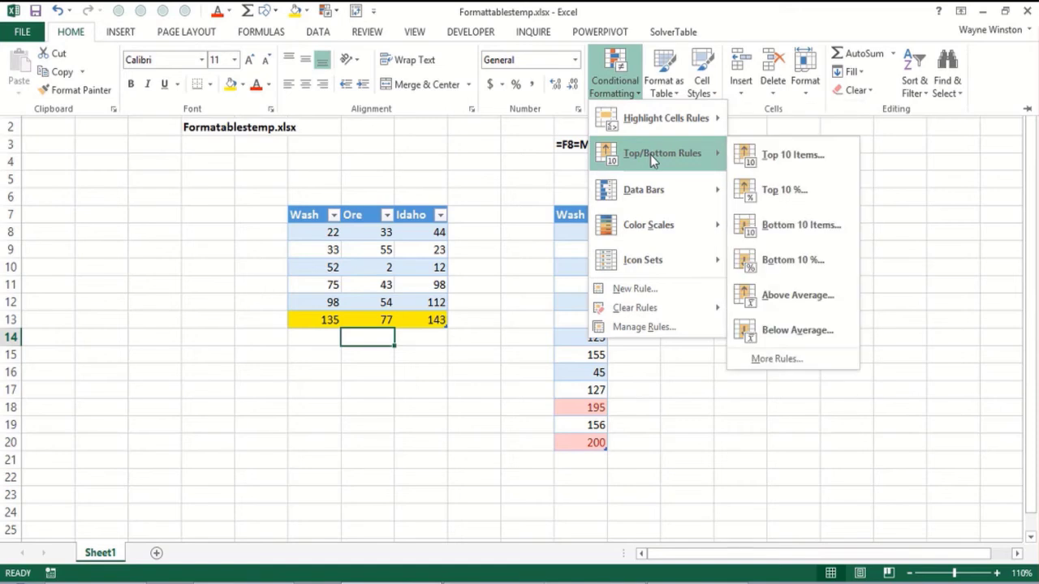
pyautogui.moveTo(643, 260)
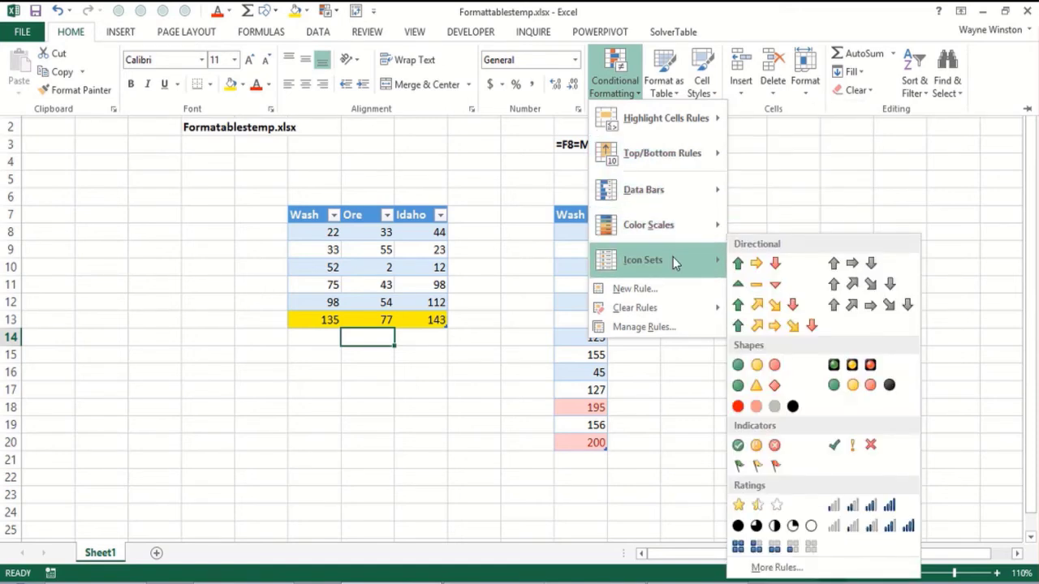
pyautogui.moveTo(527, 367)
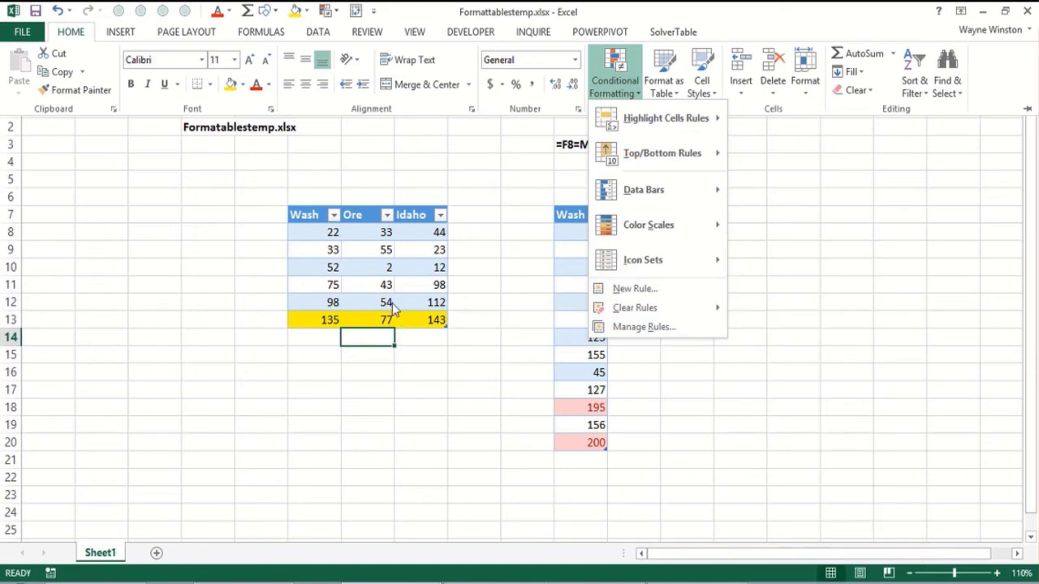
pyautogui.moveTo(389, 299)
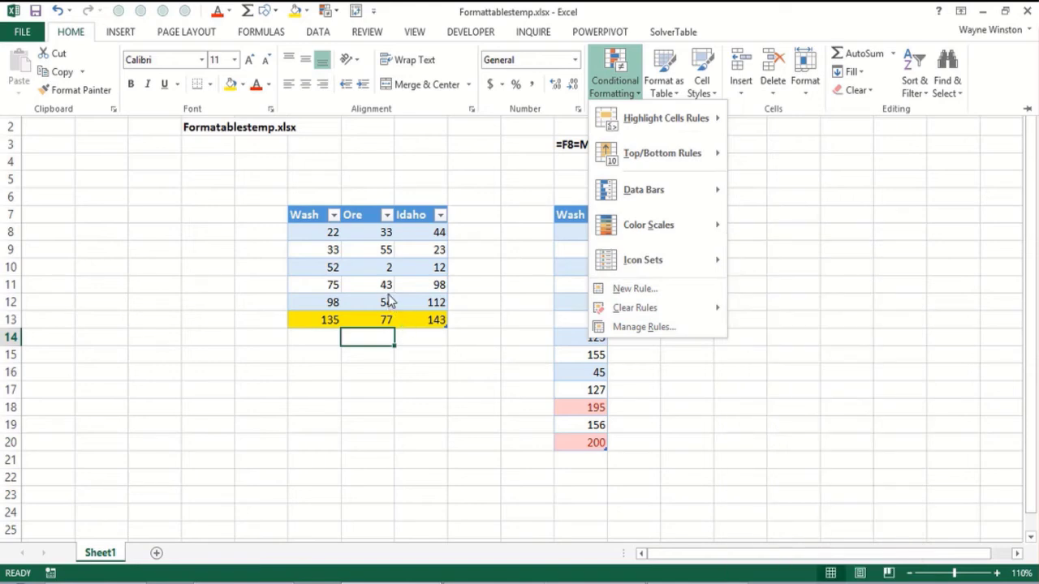
pyautogui.moveTo(388, 292)
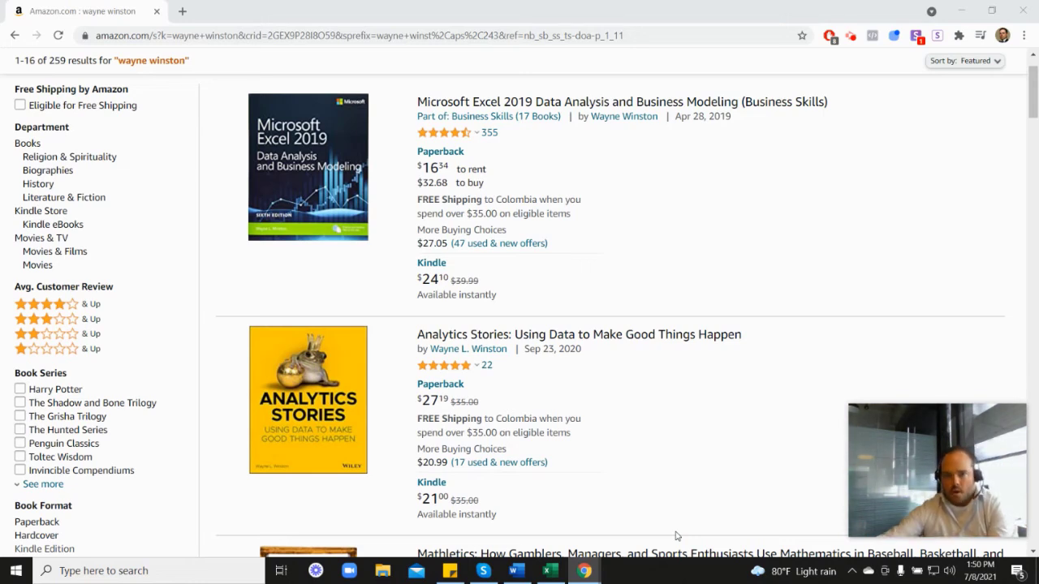
pyautogui.moveTo(502, 189)
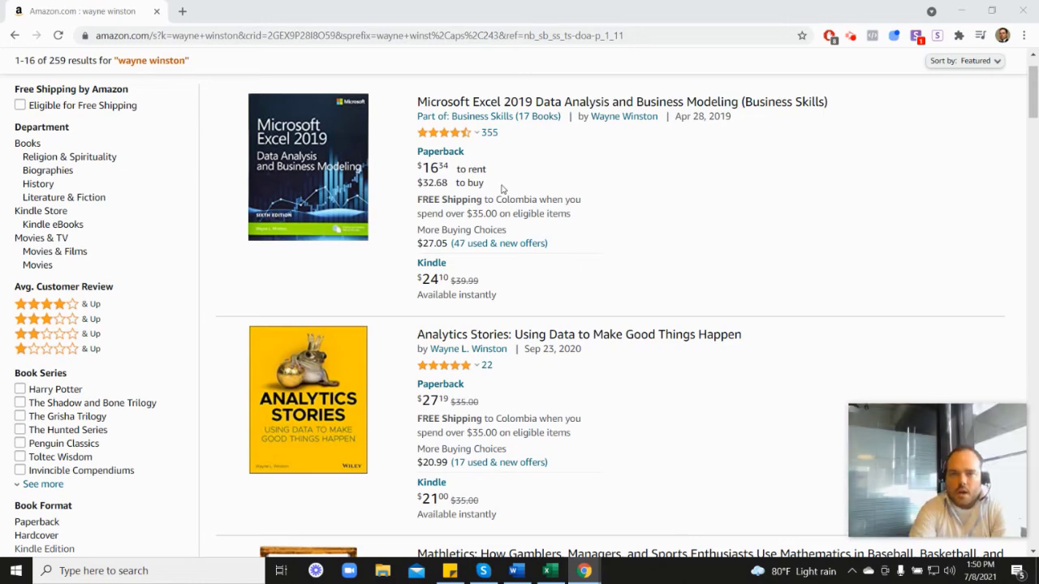
pyautogui.moveTo(444, 132)
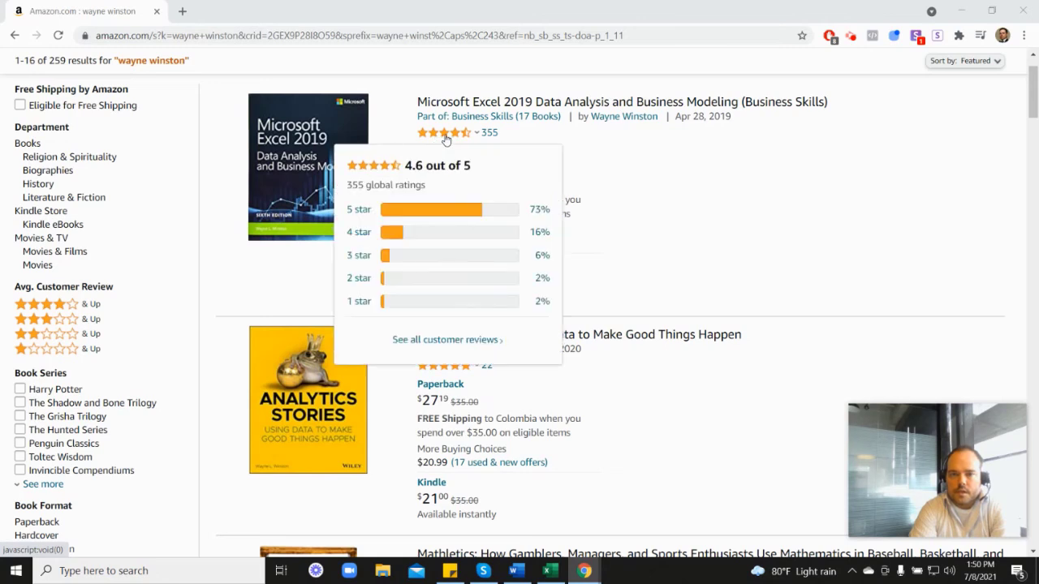
pyautogui.moveTo(661, 203)
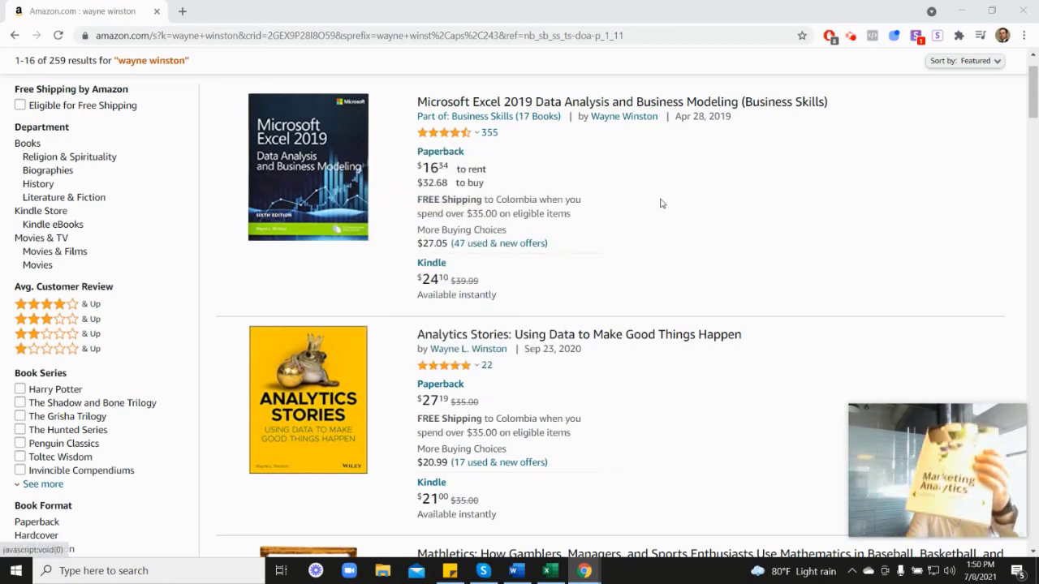
# - Scroll through Wayne Winston's Amazon book listings, viewing prices and star-rating breakdowns
pyautogui.scroll(-3)
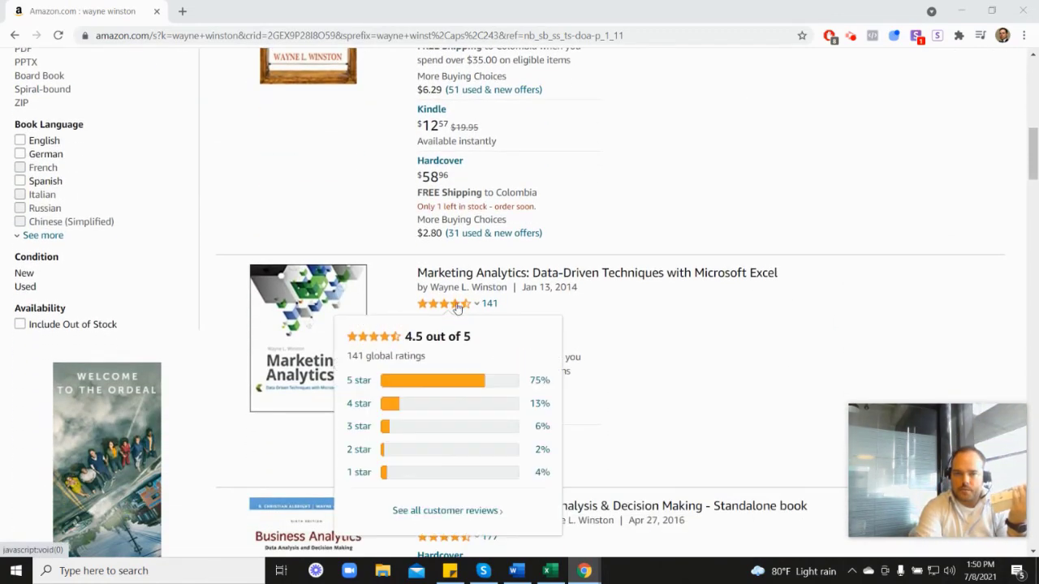
pyautogui.scroll(-3)
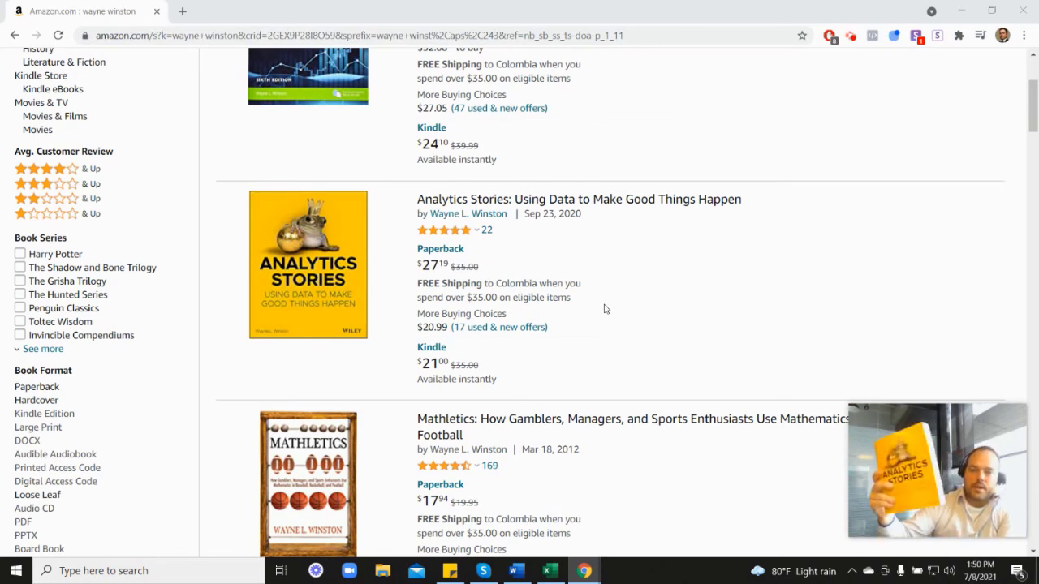
pyautogui.moveTo(804, 319)
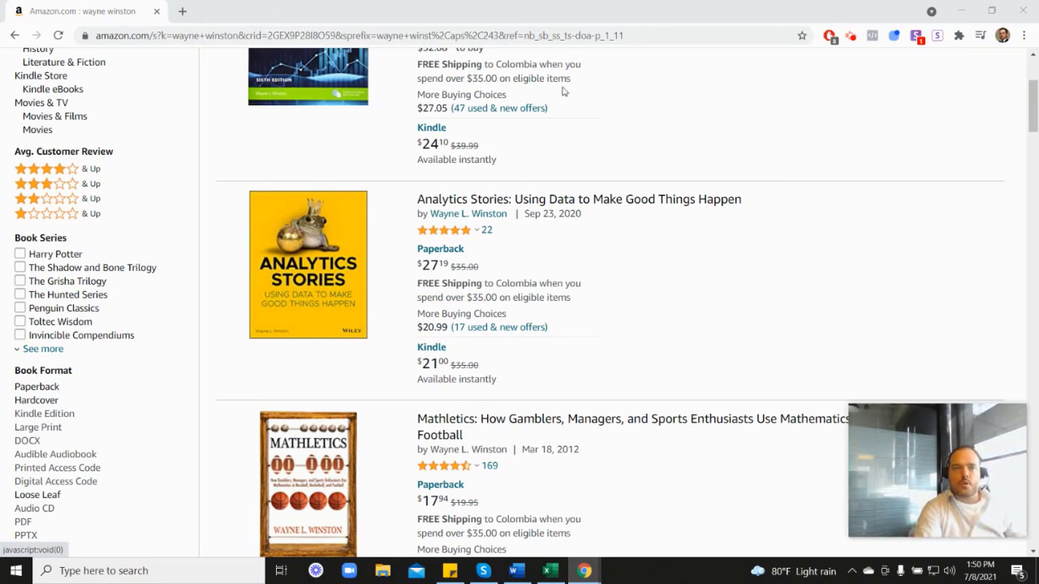
pyautogui.moveTo(767, 187)
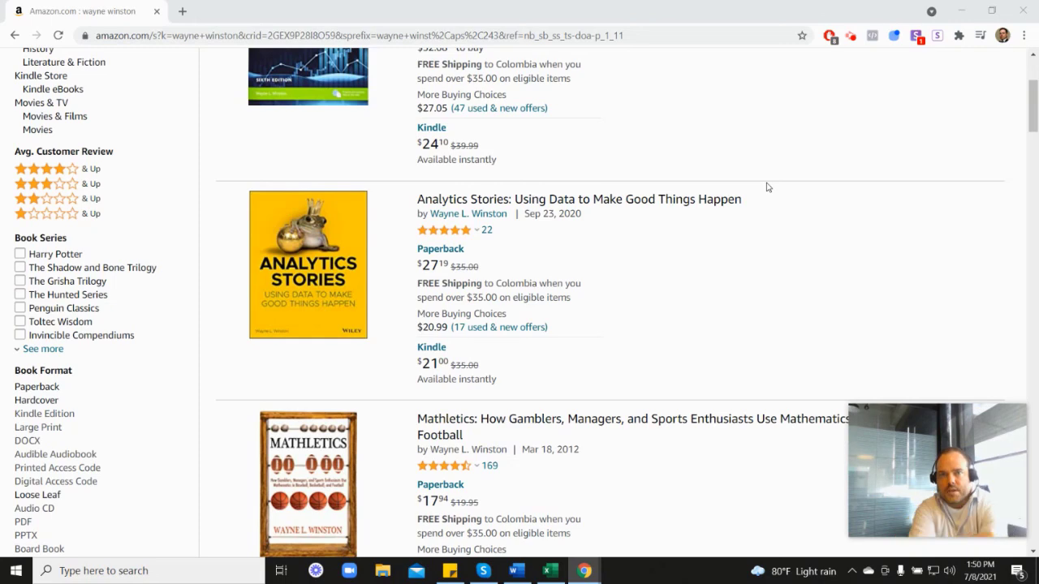